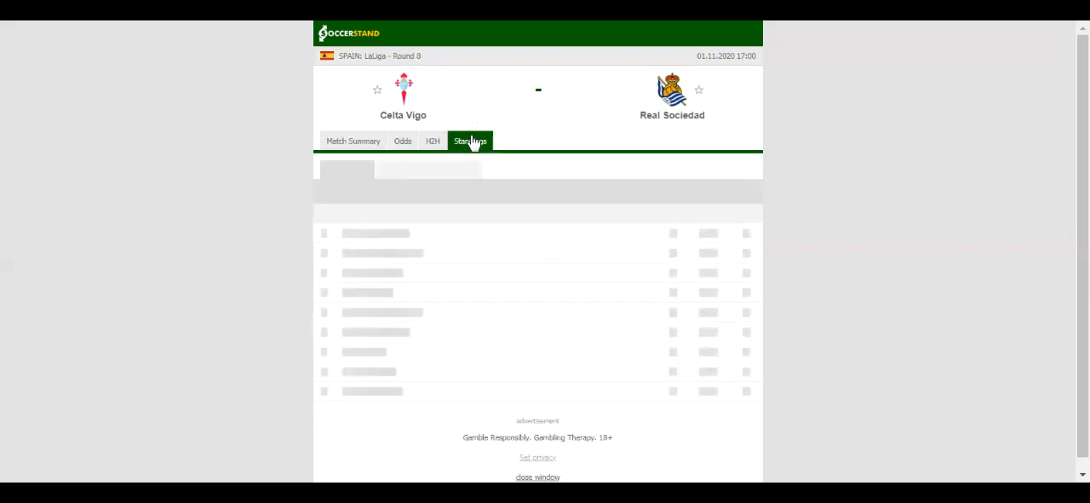
Step: Show the LaLiga standings table for Celta Vigo vs Real Sociedad
click(469, 141)
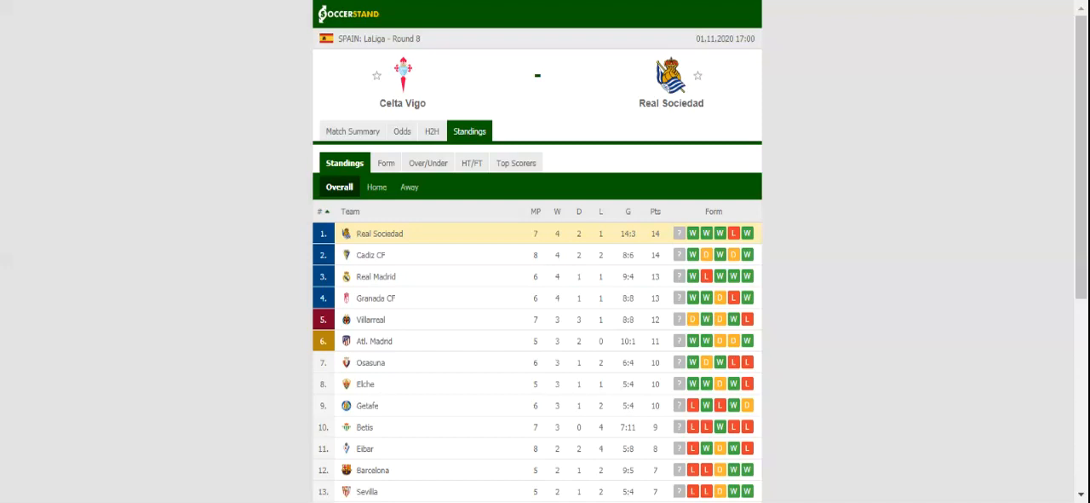
Step: Switch to H2H to see Celta Vigo and Real Sociedad recent results and past meetings
click(432, 131)
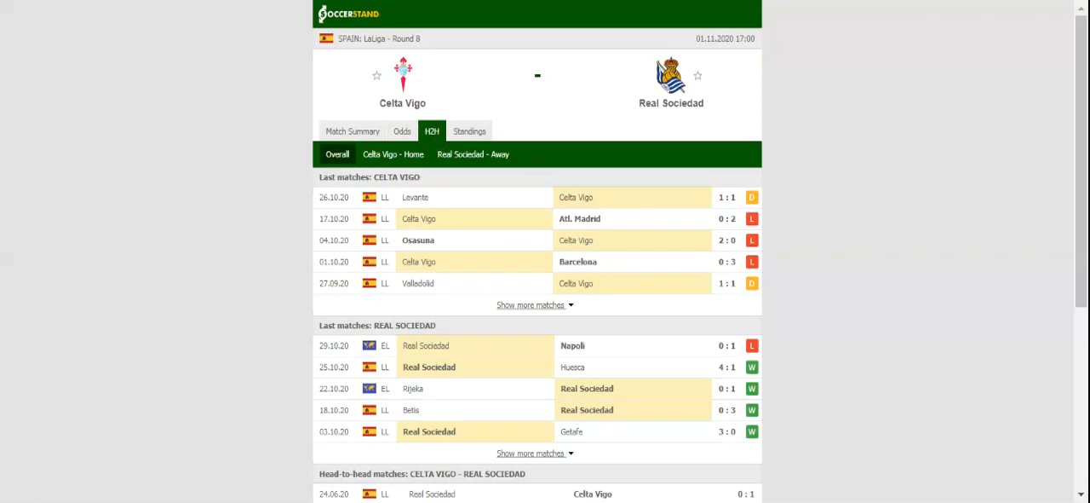
Step: Switch the match page to the Odds section
click(401, 131)
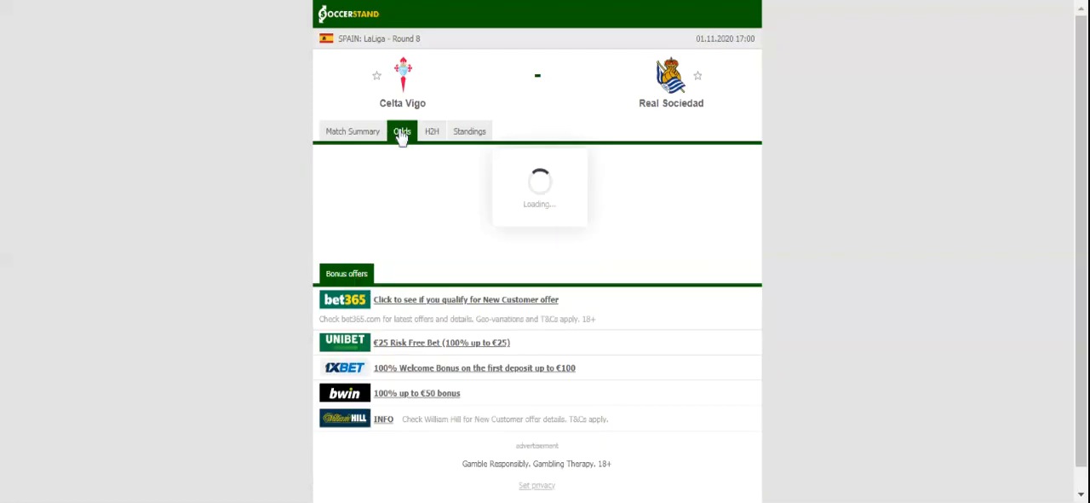